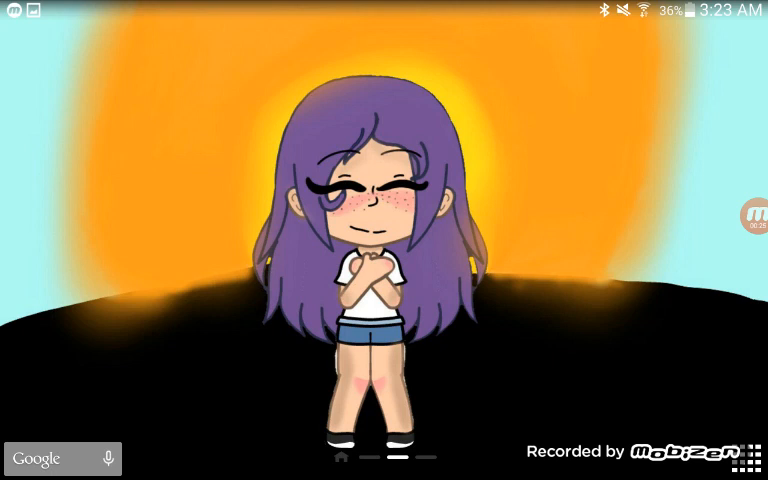
- Dismiss the wallpaper view to reveal the home screen with app icons
{"action": "left_click", "coordinate": [338, 456]}
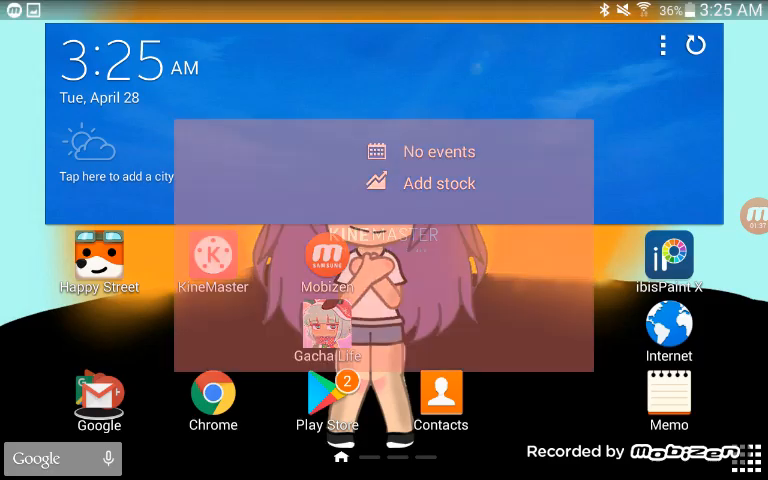
- Launch KineMaster and start an empty video project
{"action": "left_click", "coordinate": [212, 250]}
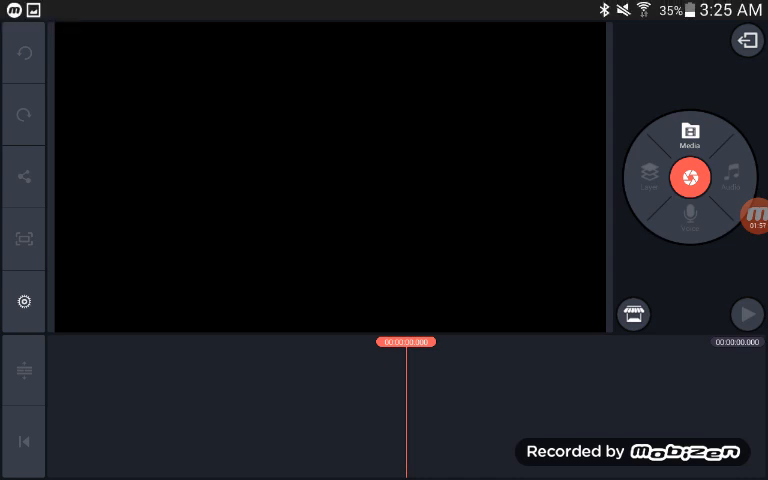
- Check the Editing defaults in Project Settings and confirm them
{"action": "left_click", "coordinate": [24, 300]}
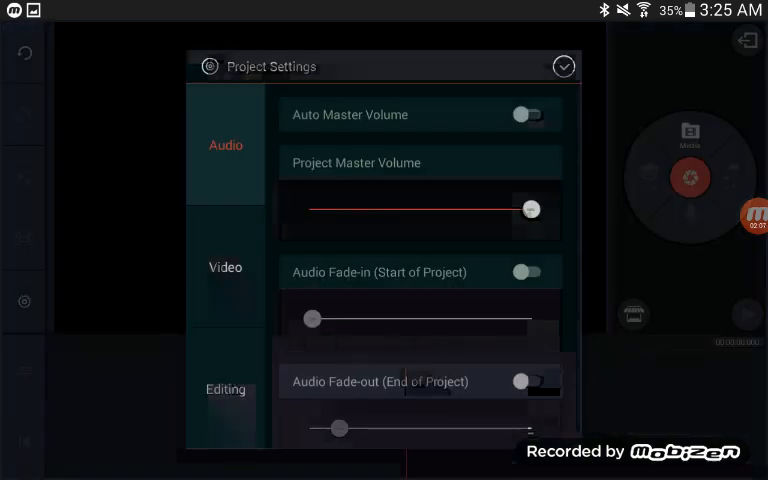
{"action": "left_click", "coordinate": [224, 388]}
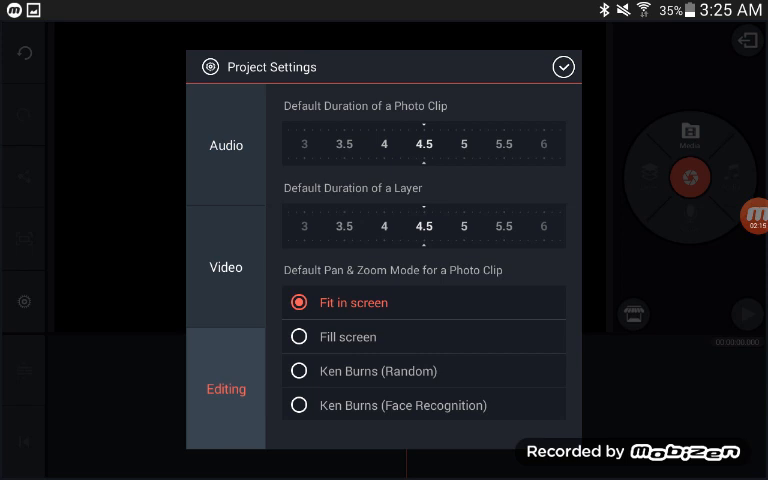
{"action": "left_click", "coordinate": [300, 336]}
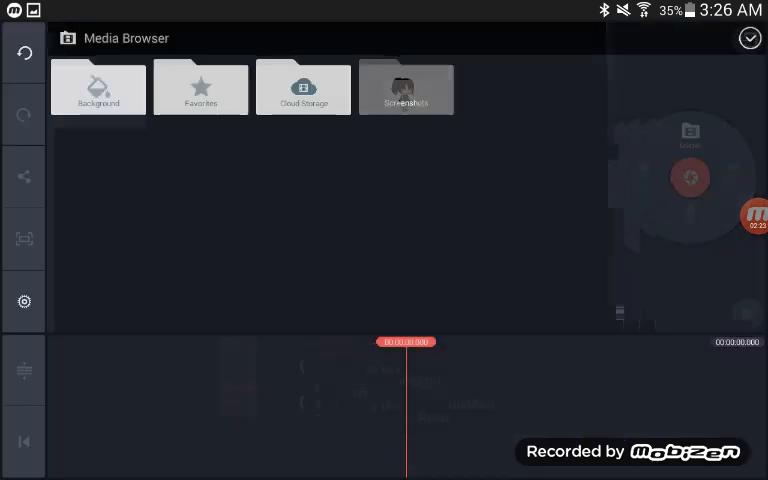
- Add a white background clip, then start adding a media layer
{"action": "left_click", "coordinate": [98, 88]}
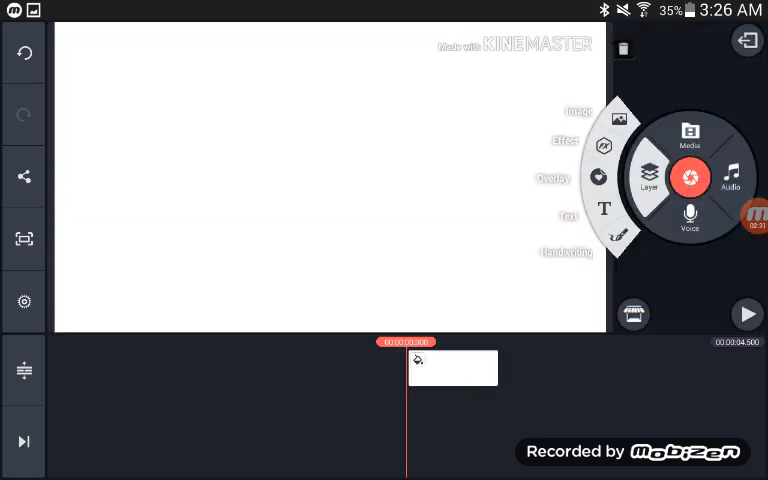
{"action": "left_click", "coordinate": [688, 136]}
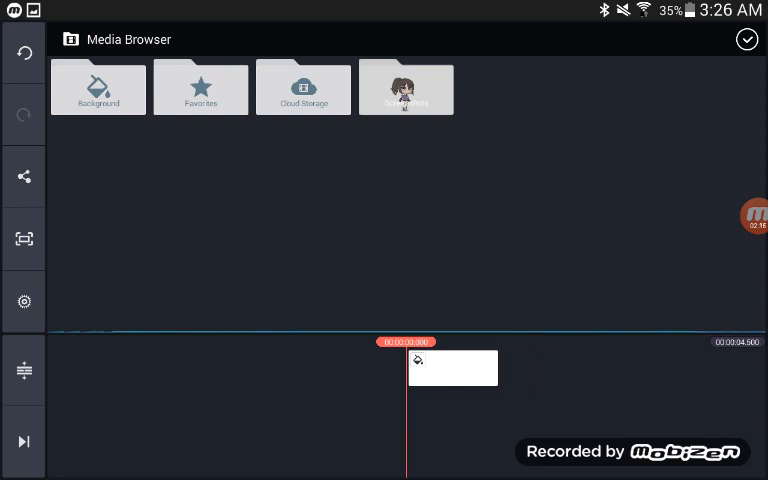
- Add the character screenshot layer and mask it tightly around the figure
{"action": "left_click", "coordinate": [406, 88]}
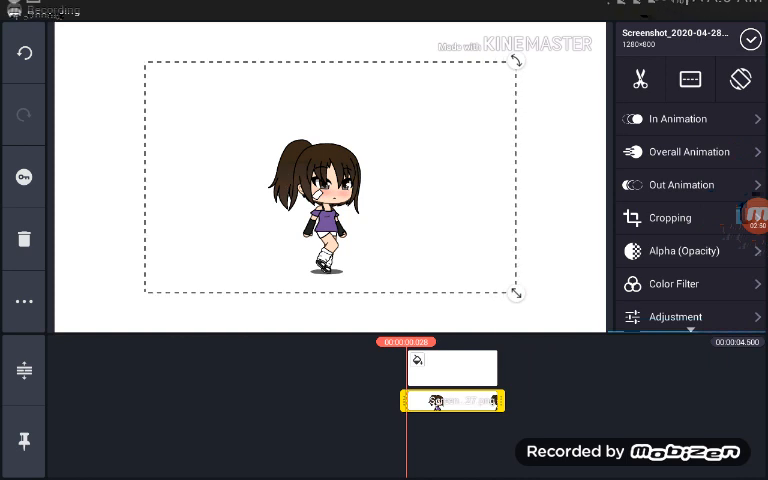
{"action": "left_click", "coordinate": [670, 216]}
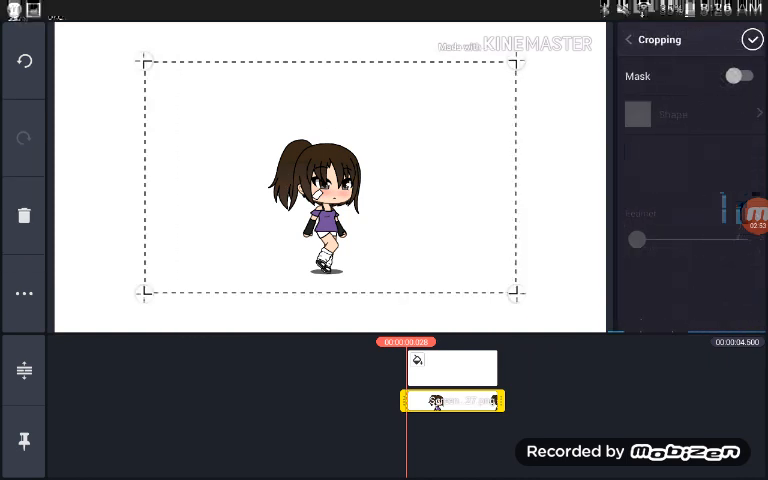
{"action": "left_click", "coordinate": [740, 76]}
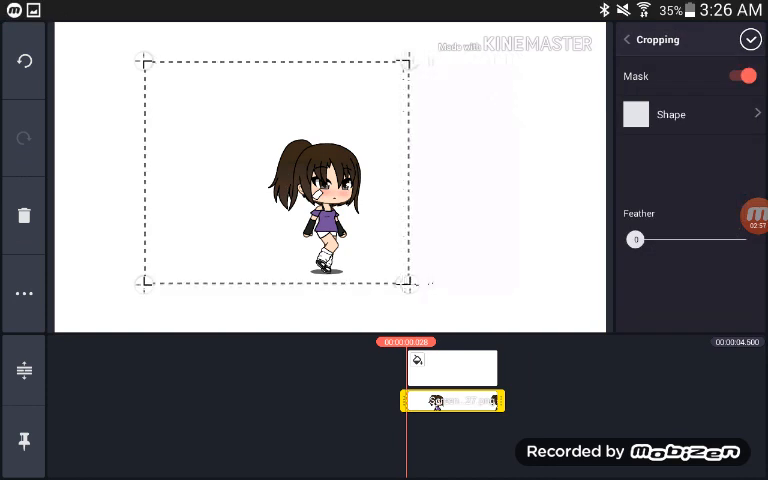
{"action": "left_click_drag", "start_coordinate": [410, 284], "coordinate": [372, 284]}
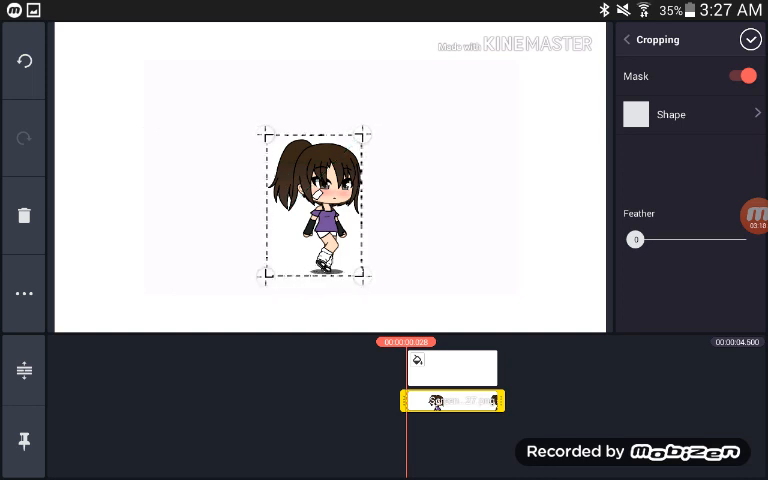
{"action": "left_click", "coordinate": [748, 40]}
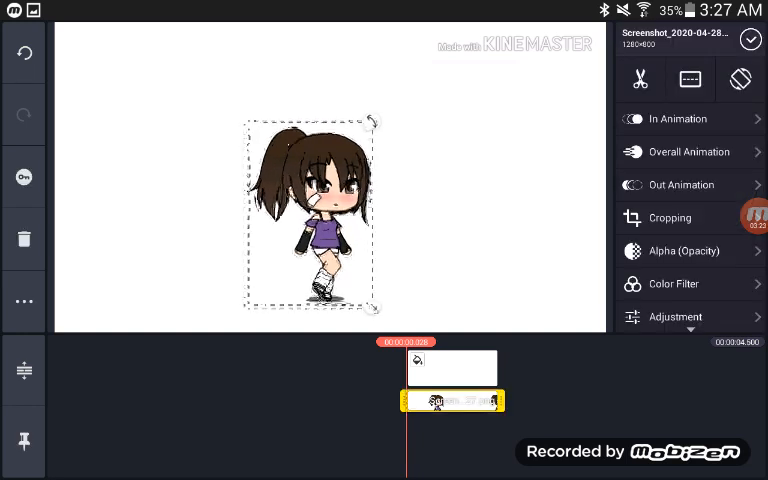
- Reposition the masked character layer within the preview frame
{"action": "left_click_drag", "start_coordinate": [310, 210], "coordinate": [272, 196]}
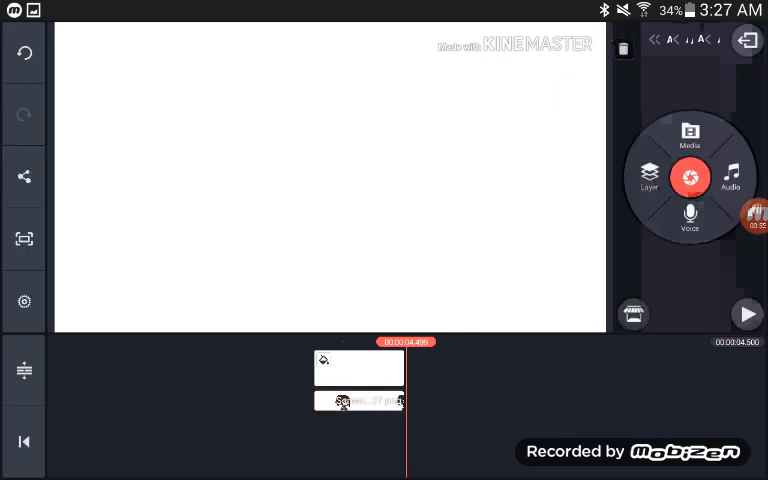
- Check the layer and background clips on the timeline, then play the preview
{"action": "left_click", "coordinate": [358, 368]}
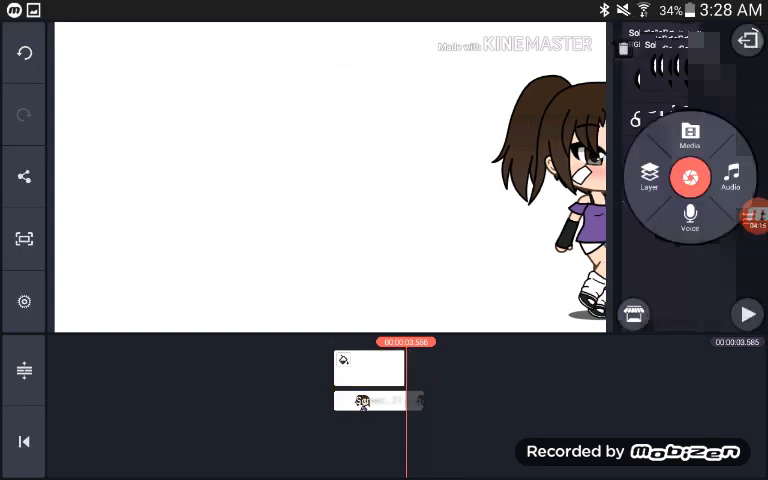
{"action": "left_click", "coordinate": [368, 400]}
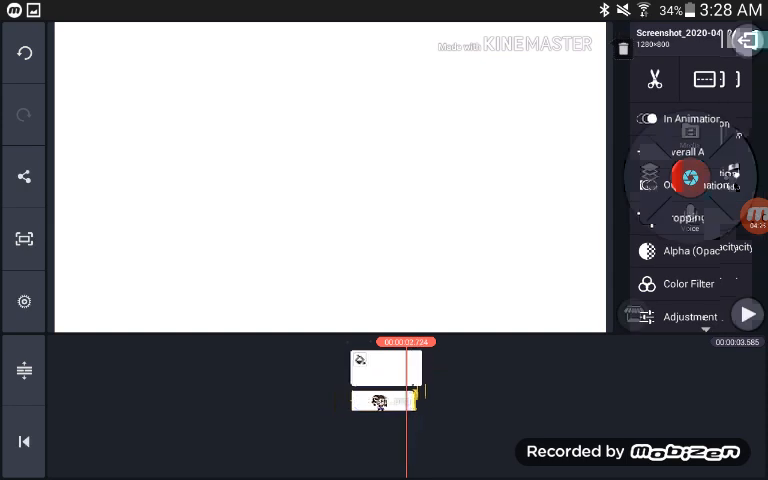
{"action": "left_click", "coordinate": [380, 400]}
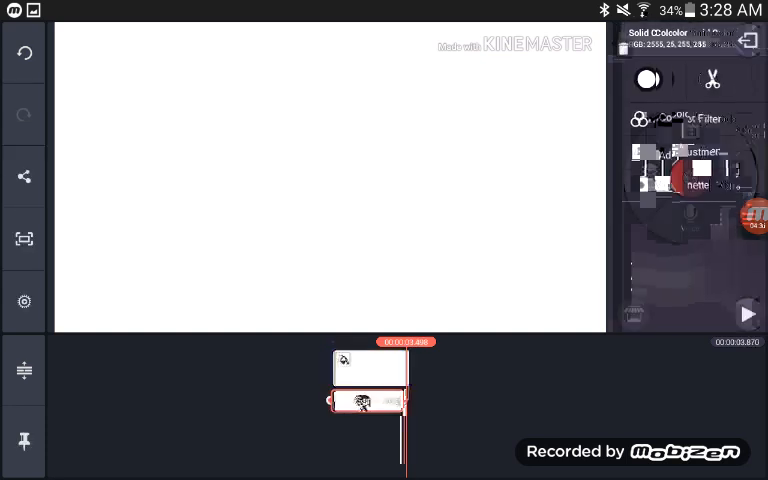
{"action": "left_click", "coordinate": [370, 400]}
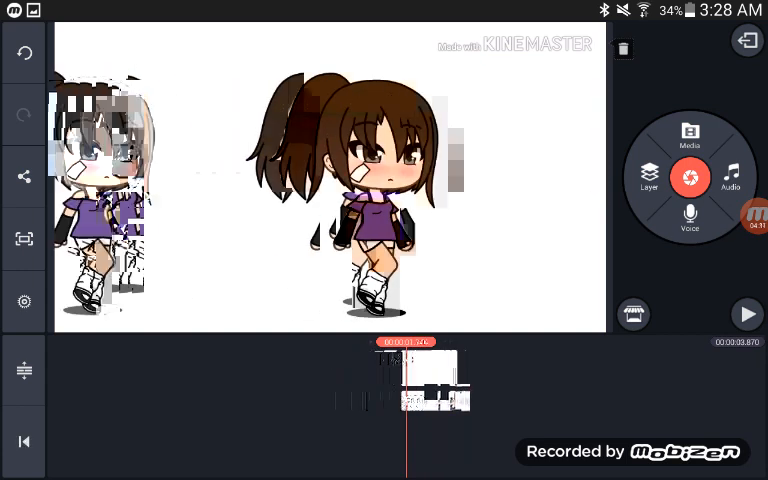
{"action": "left_click", "coordinate": [748, 312]}
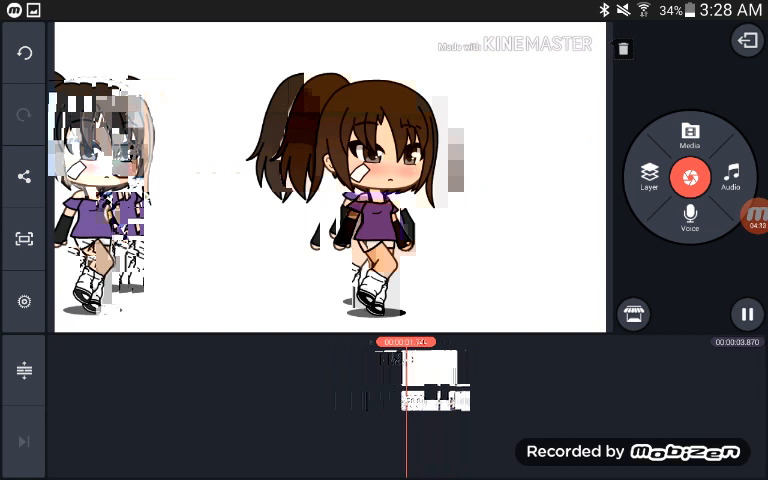